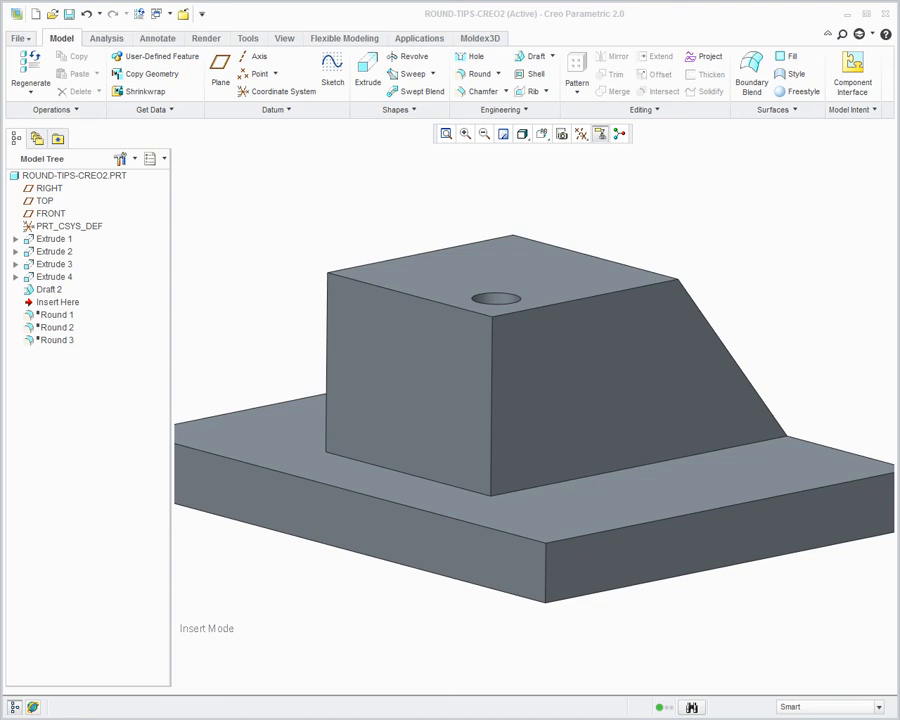
mouse_move(668, 248)
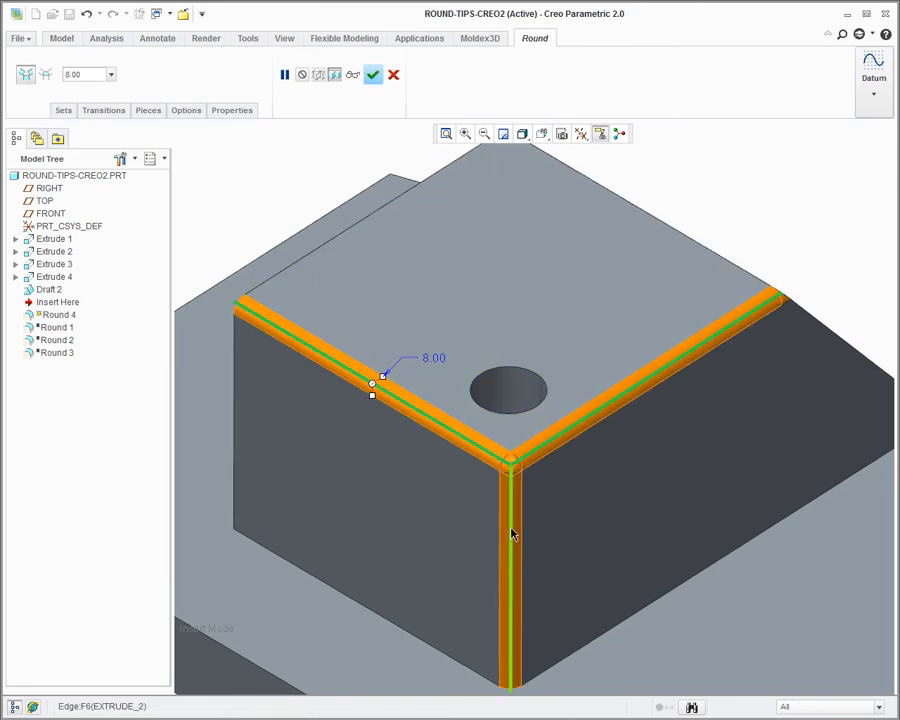
mouse_move(388, 378)
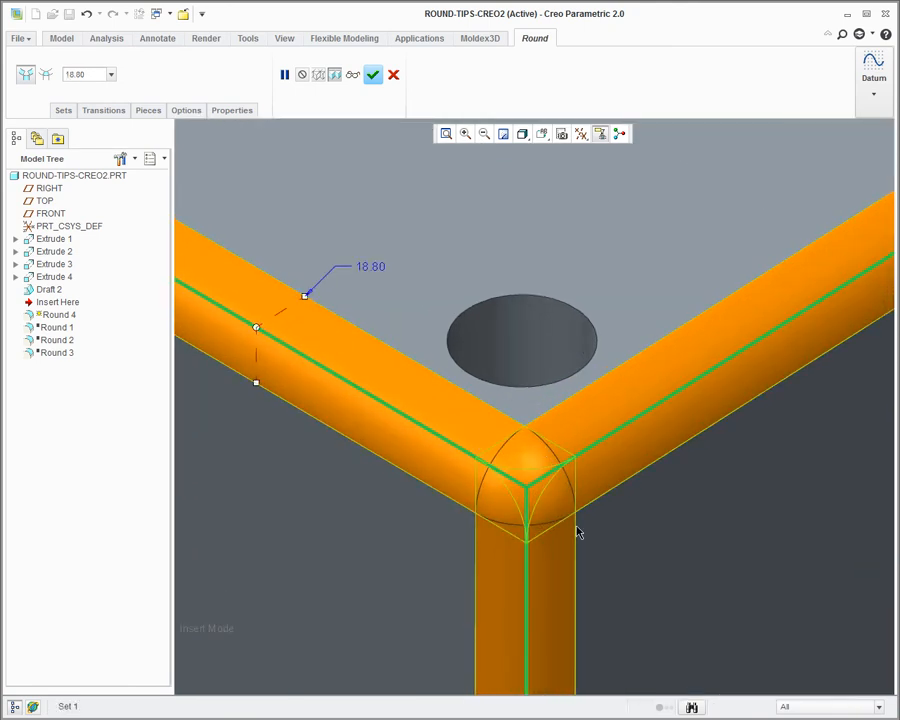
mouse_move(556, 502)
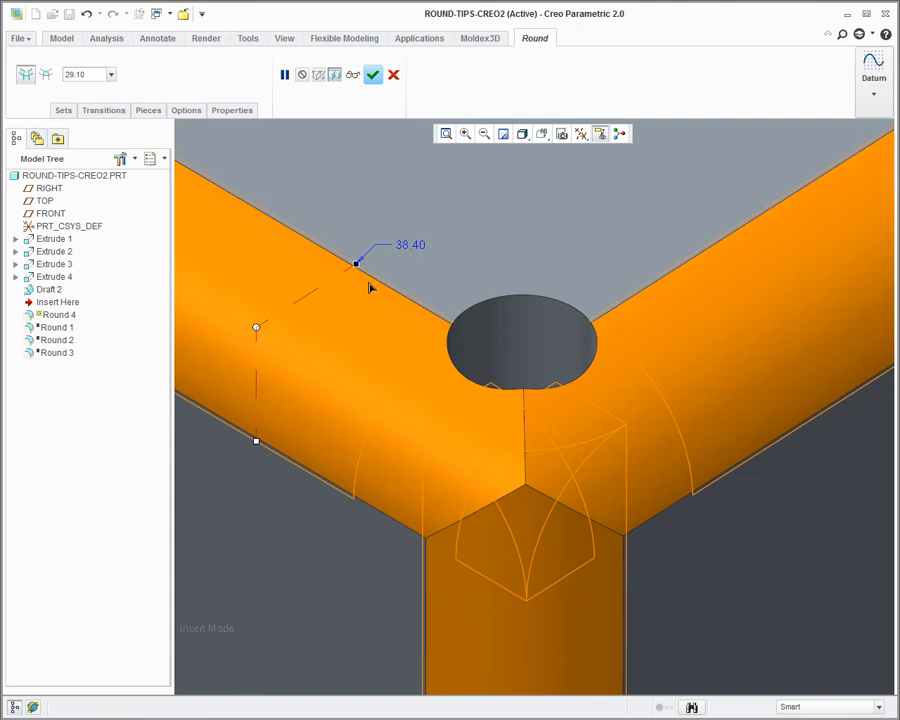
Step: Enlarge the boss-top corner round radius to 35.10 so its three edge rounds overlap
drag(356, 264, 348, 268)
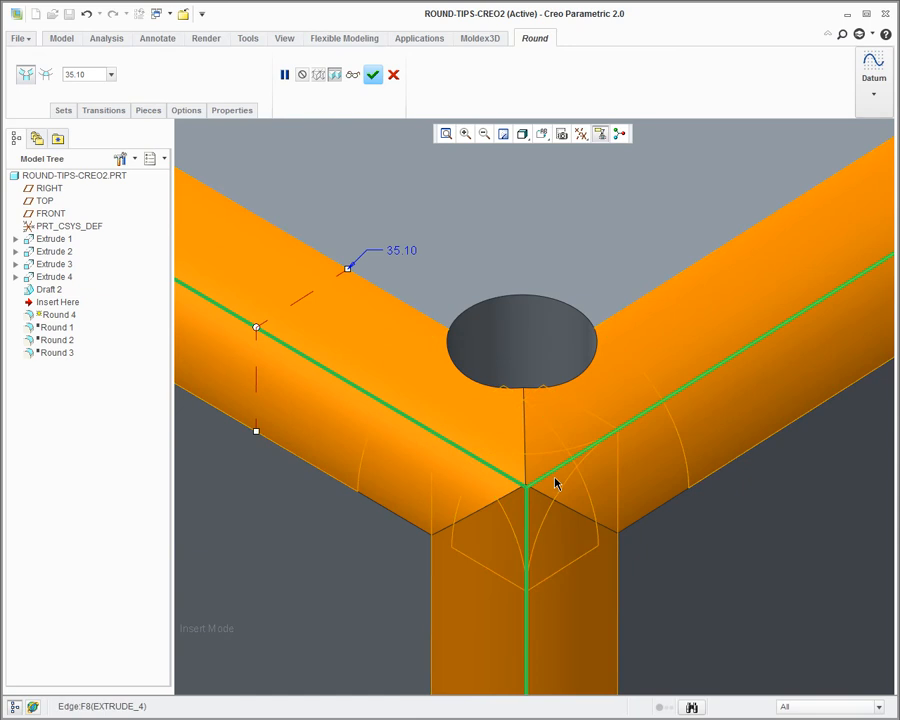
click(466, 408)
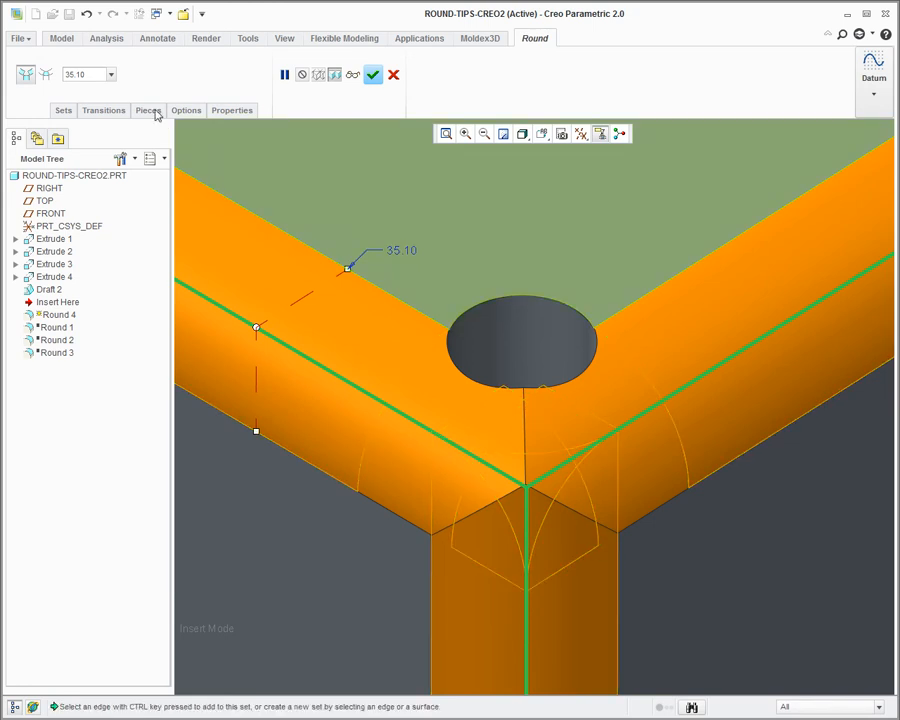
Step: Review the round's set and inspect each of its pieces in the Pieces list
click(148, 110)
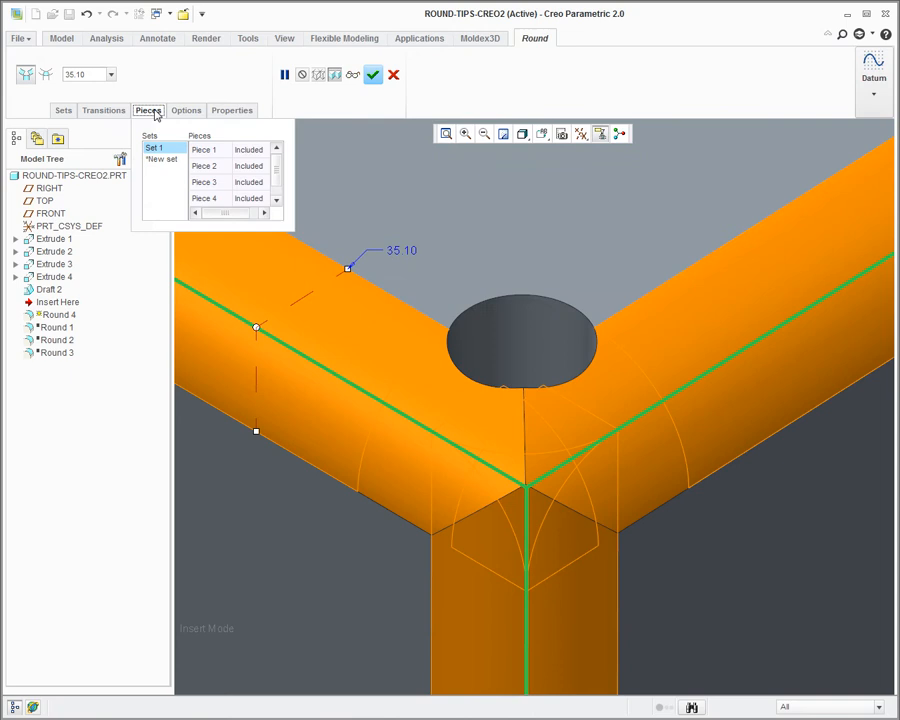
click(204, 148)
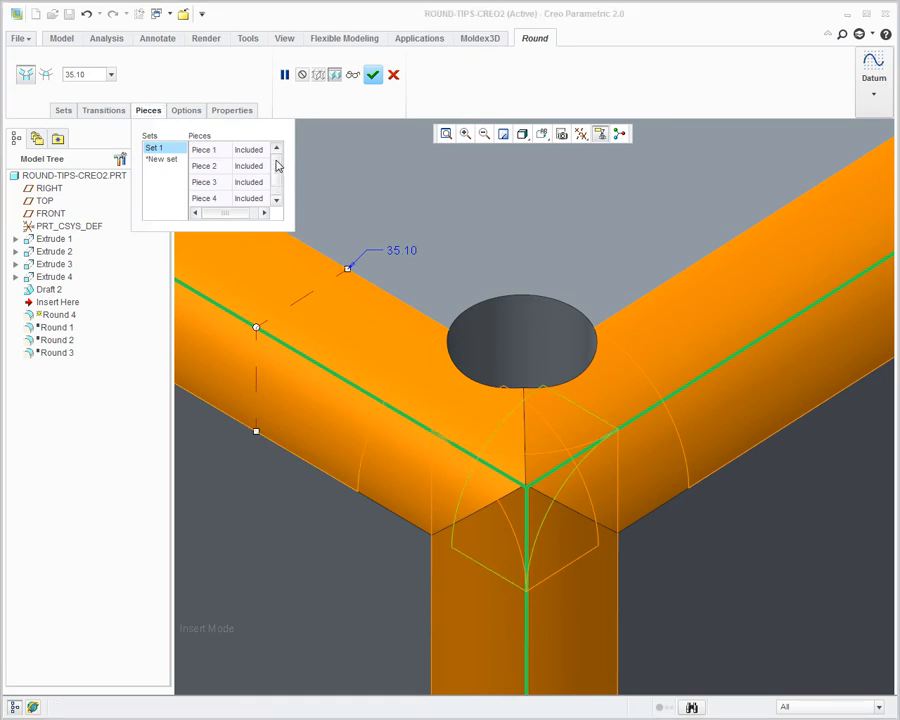
click(204, 148)
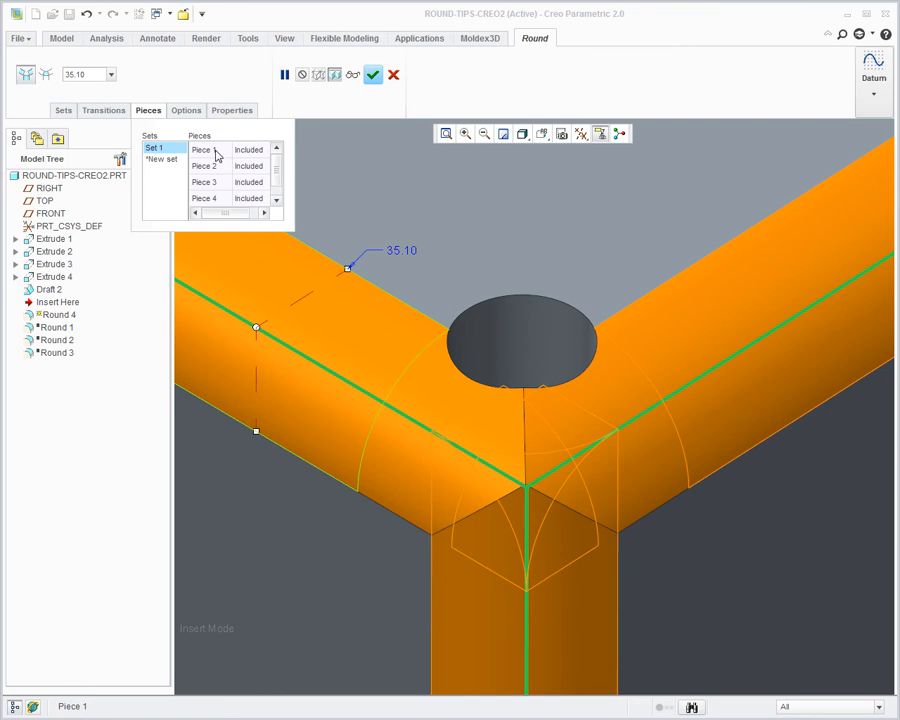
click(204, 180)
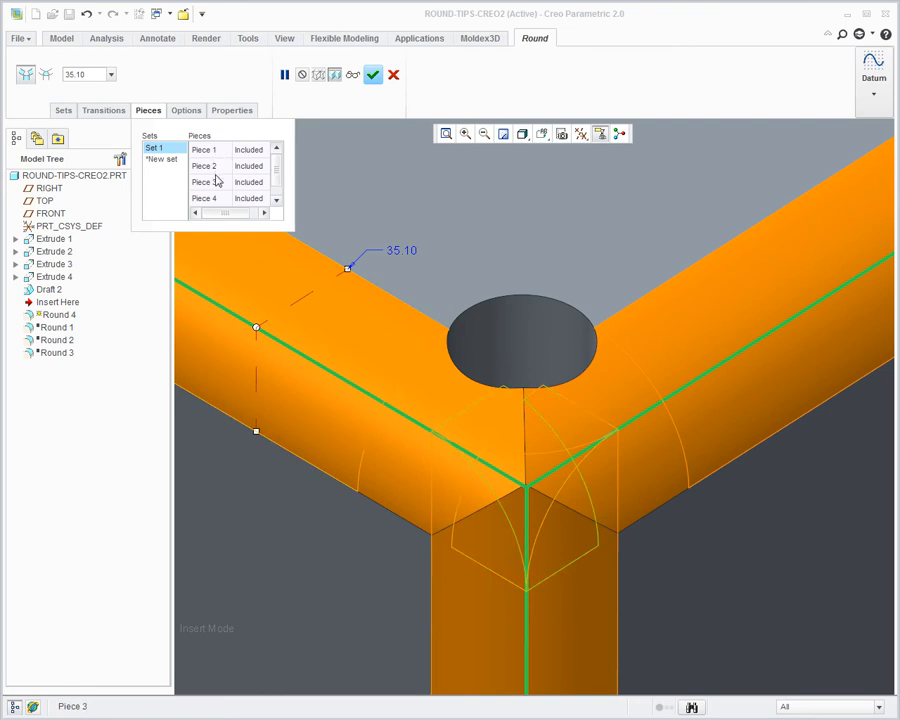
click(204, 164)
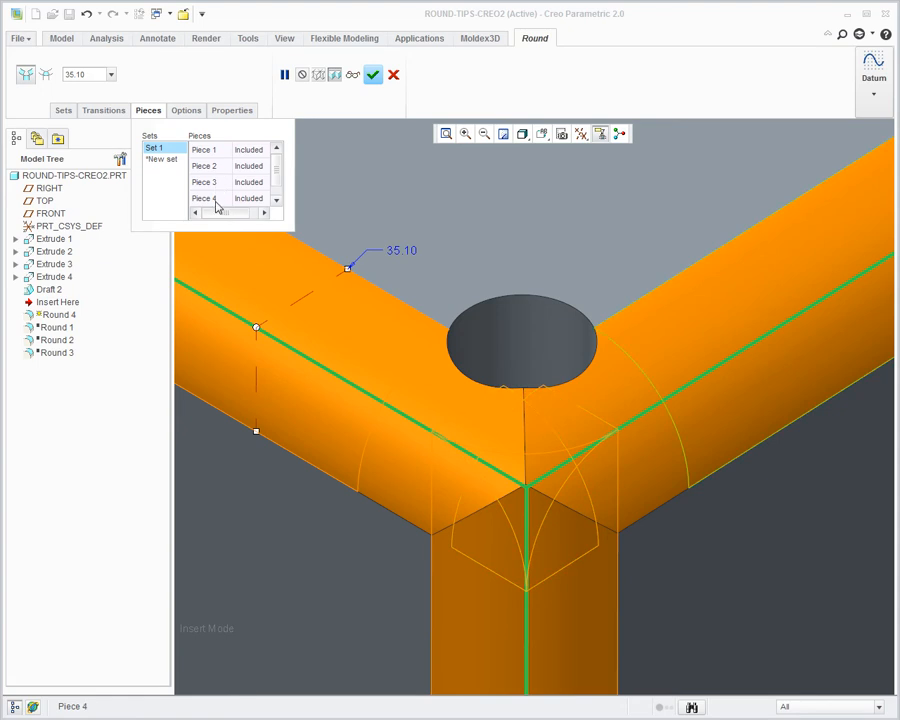
click(204, 166)
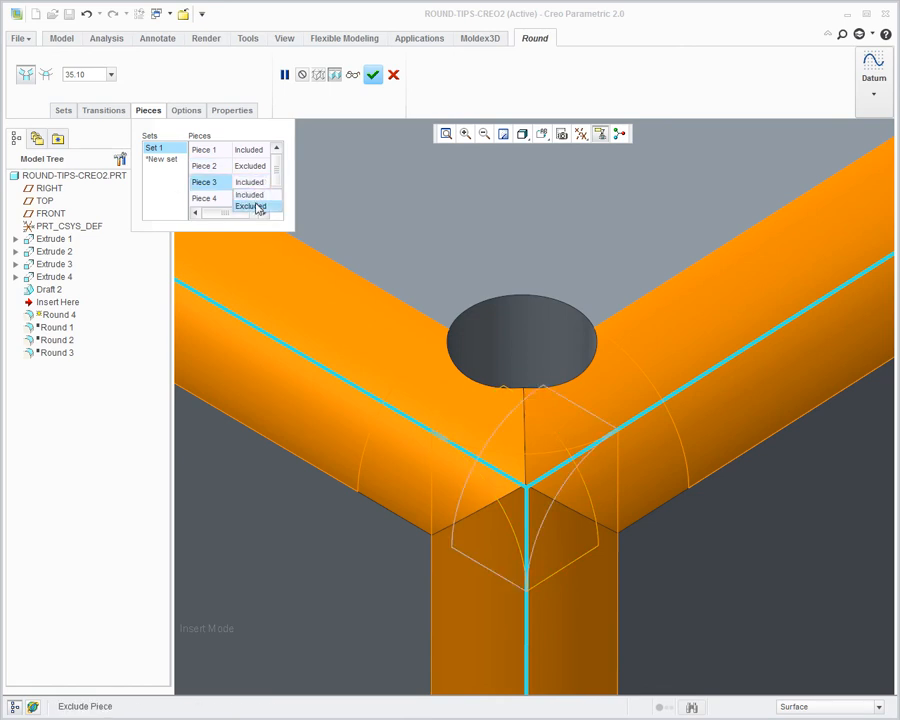
Step: Exclude the extra pieces and finish the 35.10 corner round as a domed blend
click(252, 206)
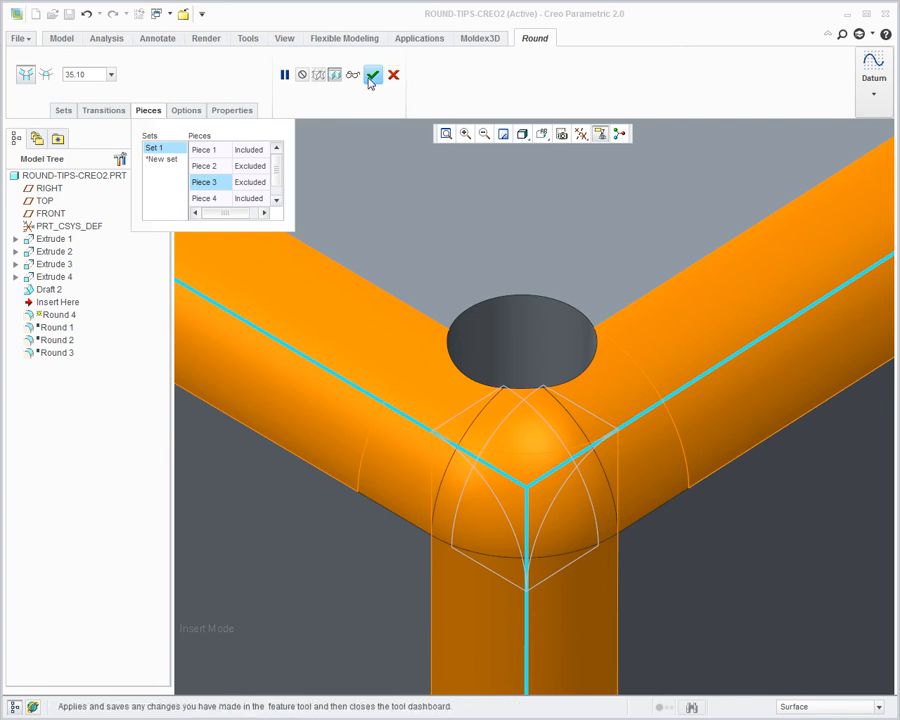
click(372, 76)
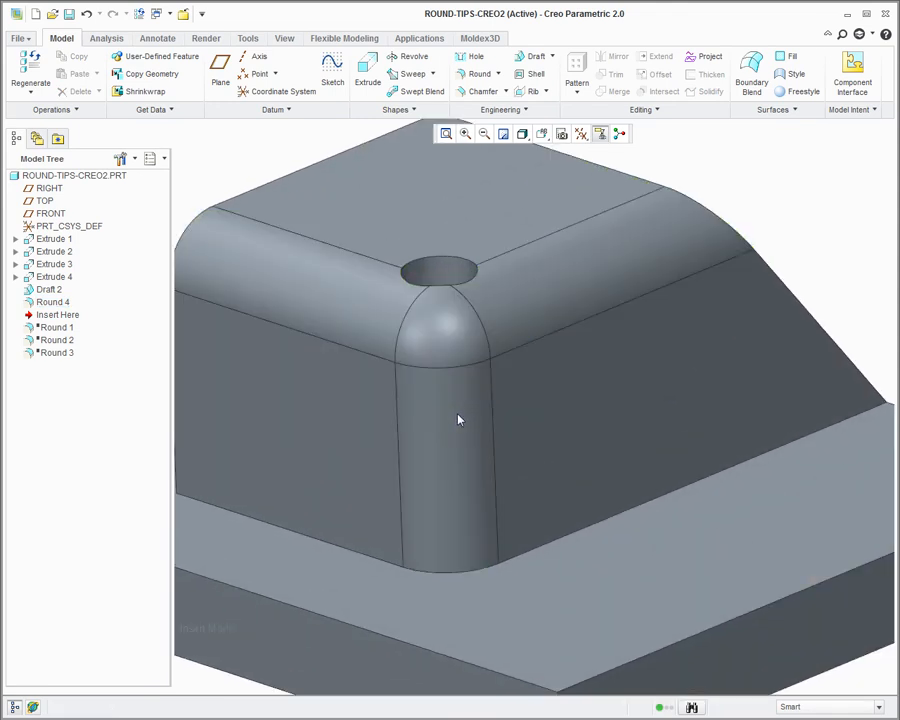
drag(458, 420, 530, 418)
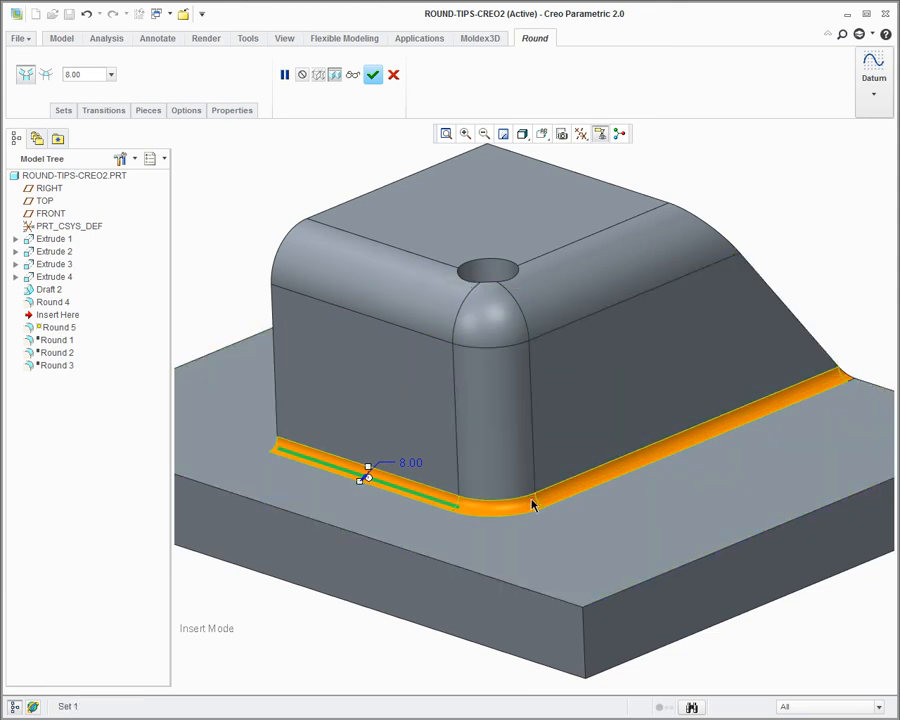
mouse_move(488, 510)
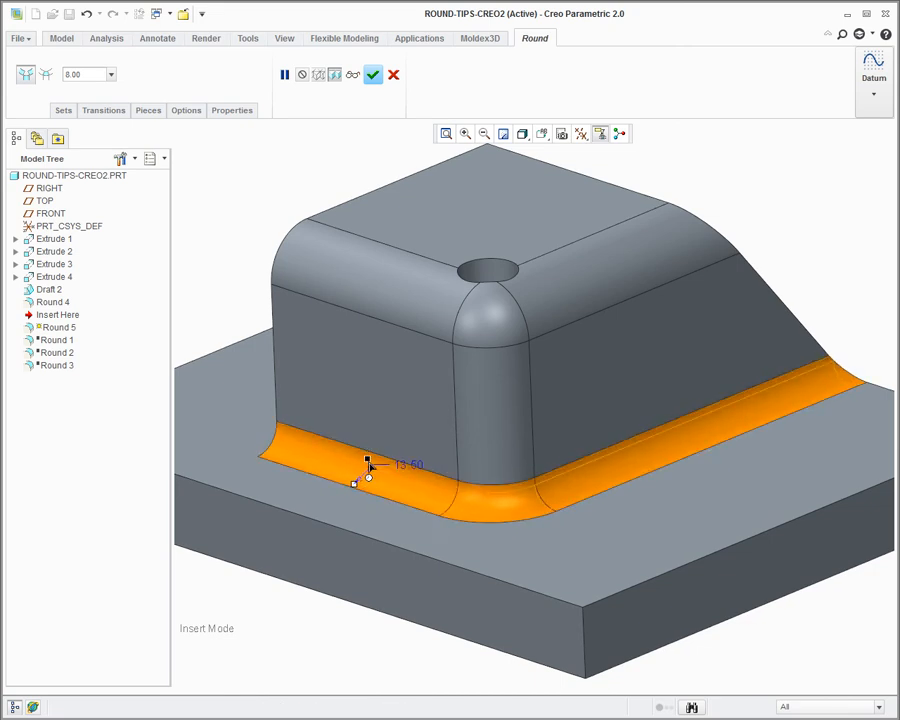
Step: Adjust the front base-edge round's radius with its drag handle
drag(368, 460, 368, 476)
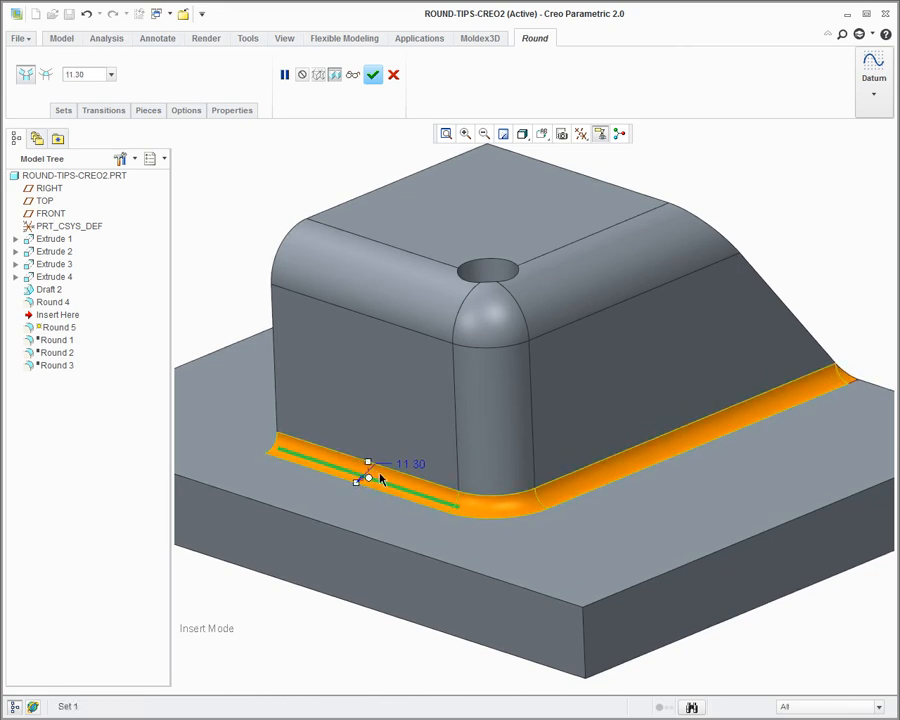
mouse_move(836, 382)
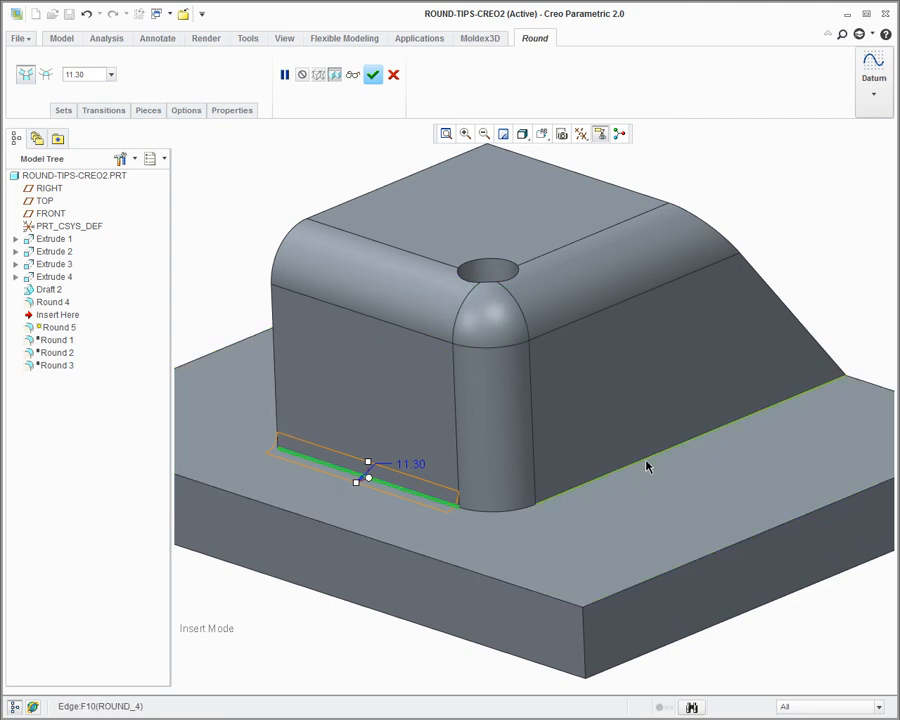
mouse_move(664, 456)
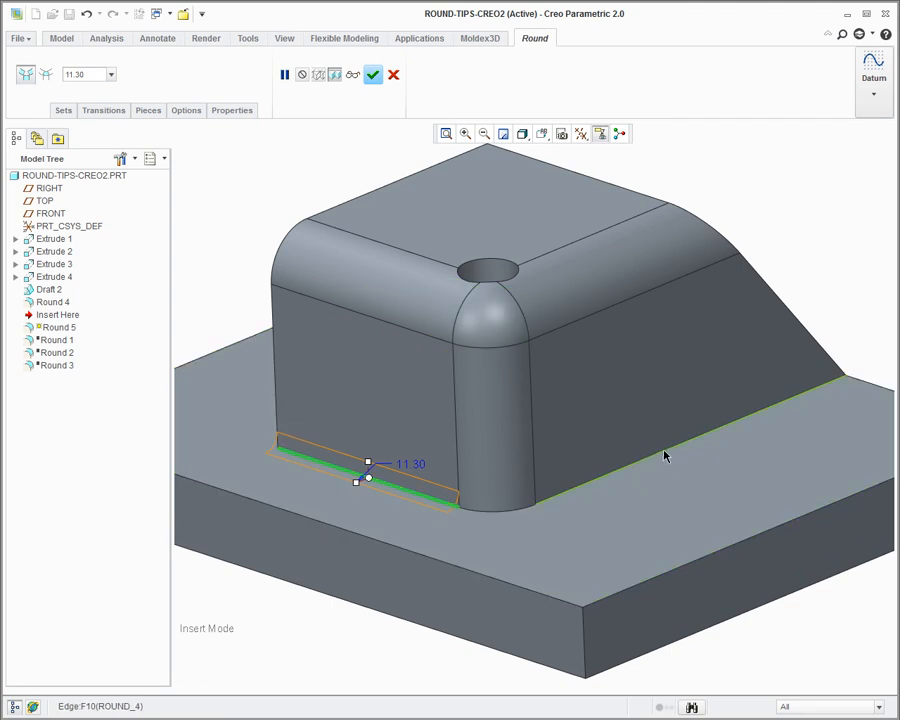
Step: Add a second set along the base edge chain and set its radius to 15.20
right_click(664, 456)
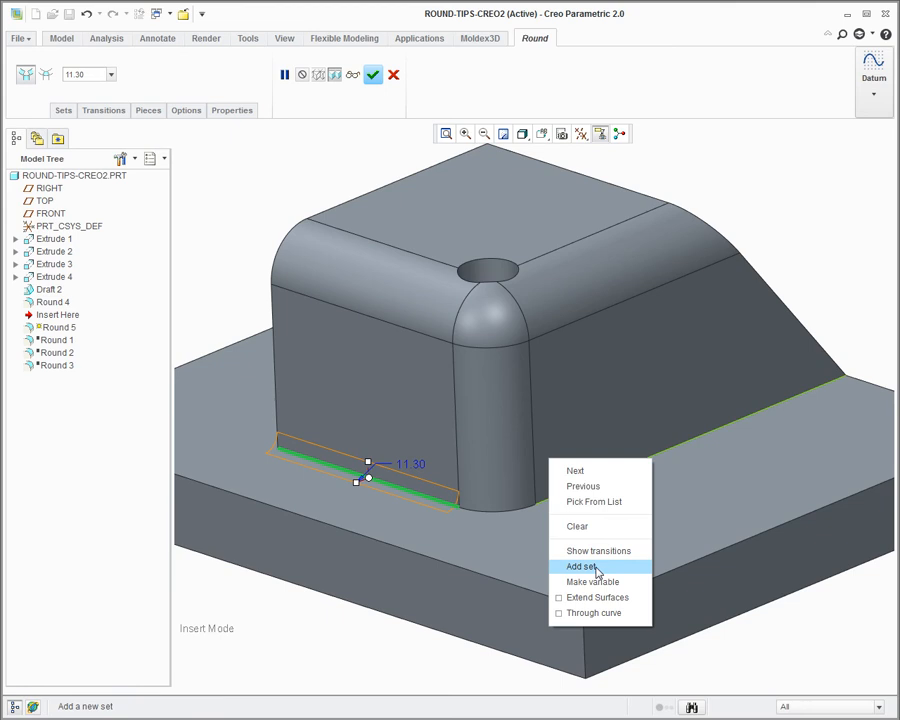
click(584, 566)
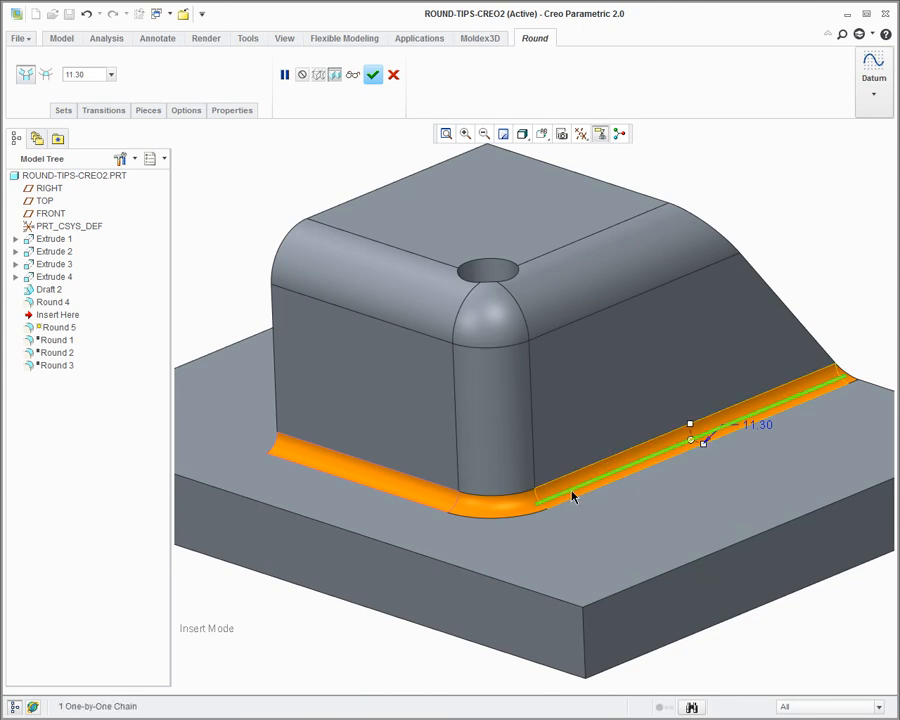
mouse_move(628, 474)
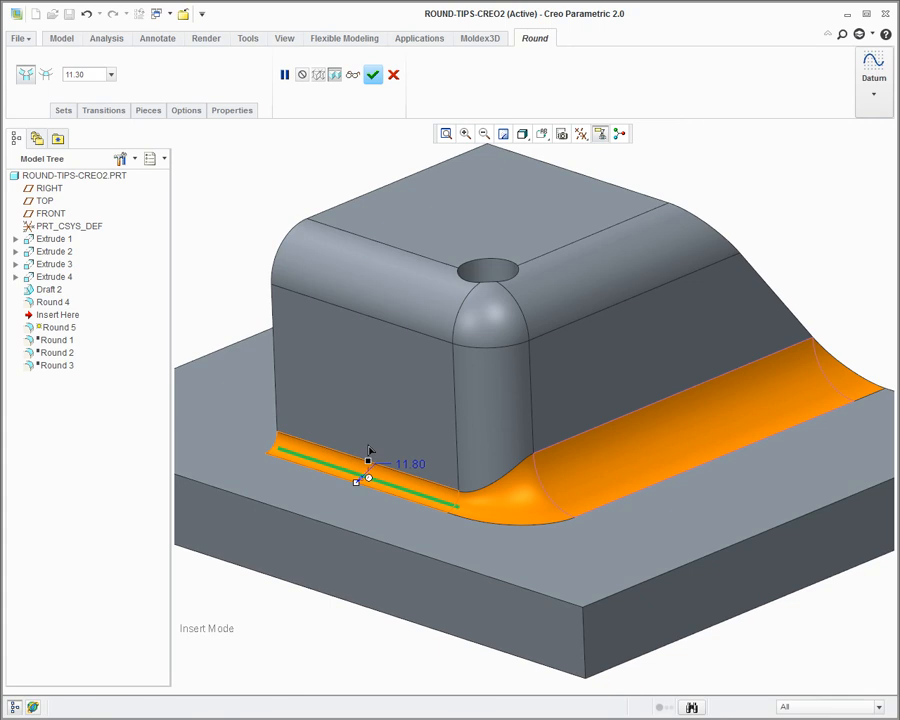
drag(368, 462, 488, 496)
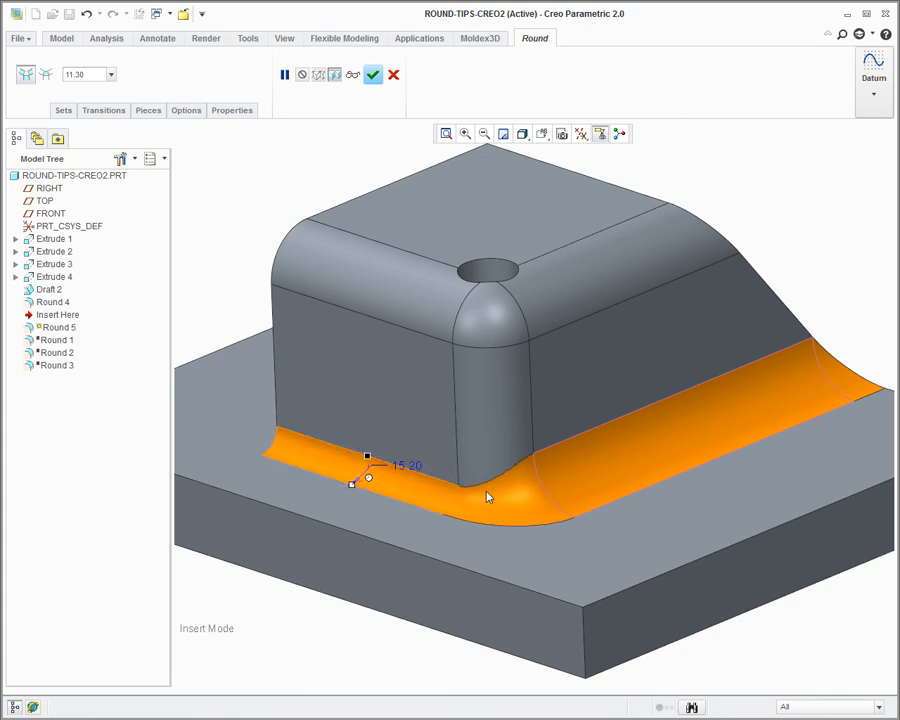
click(450, 504)
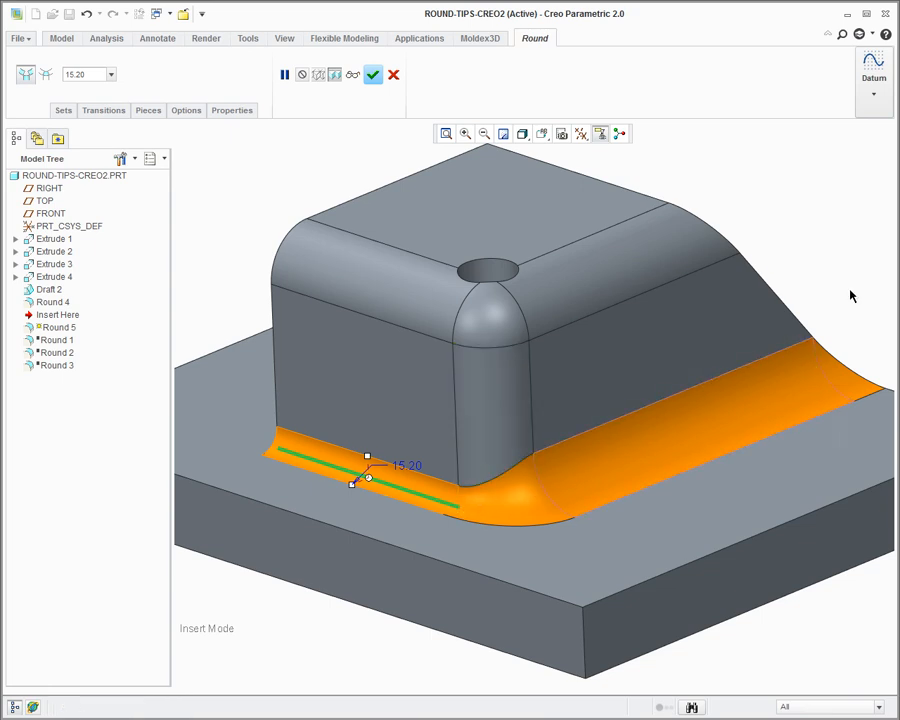
mouse_move(384, 118)
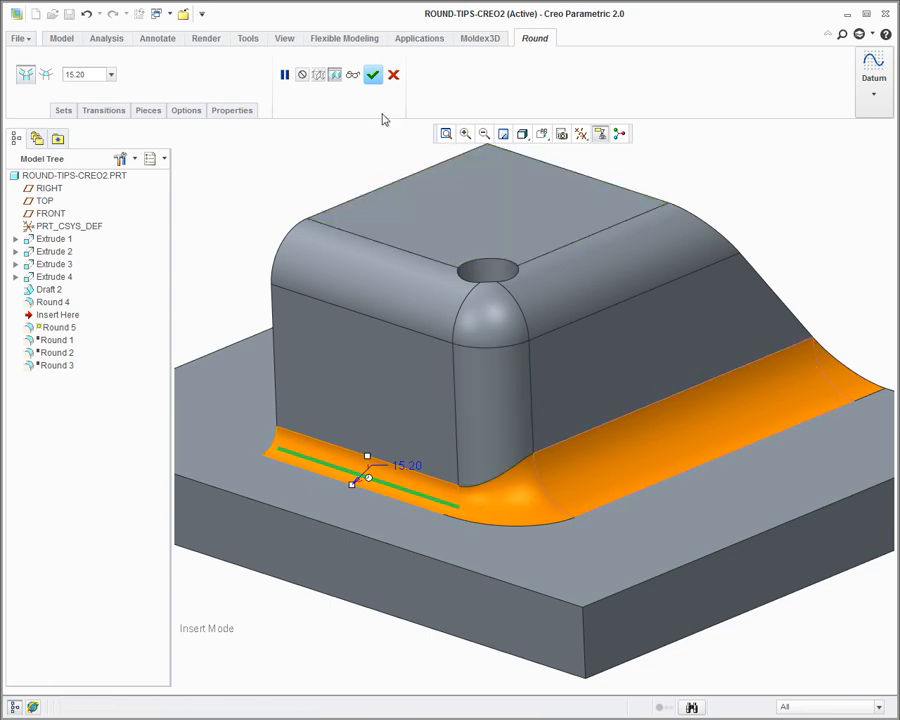
Step: Finish the two-radius base round, then orbit the part to its other side
click(372, 74)
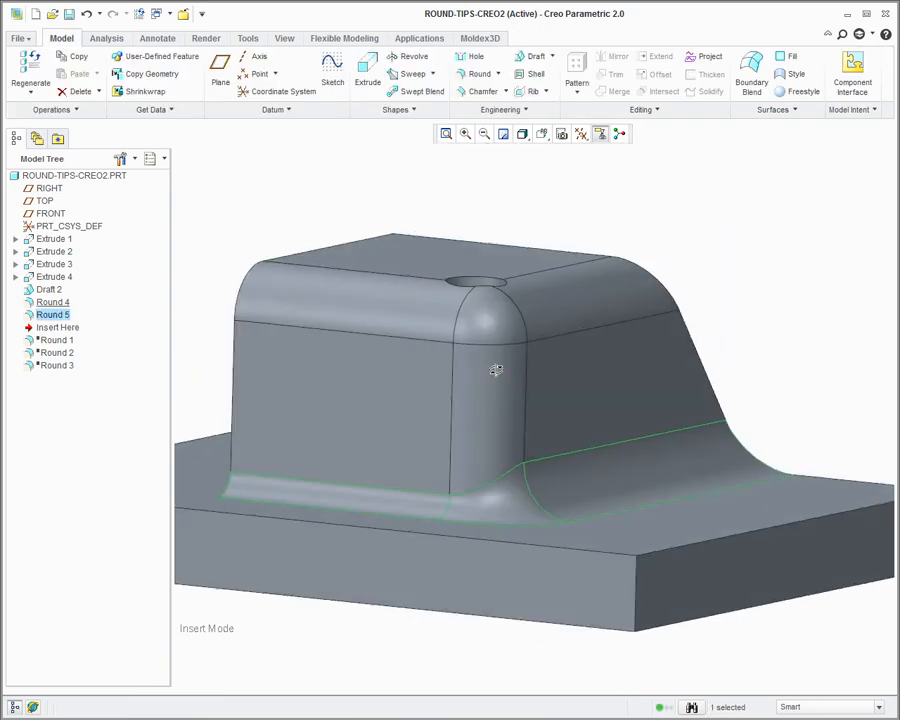
drag(496, 370, 652, 428)
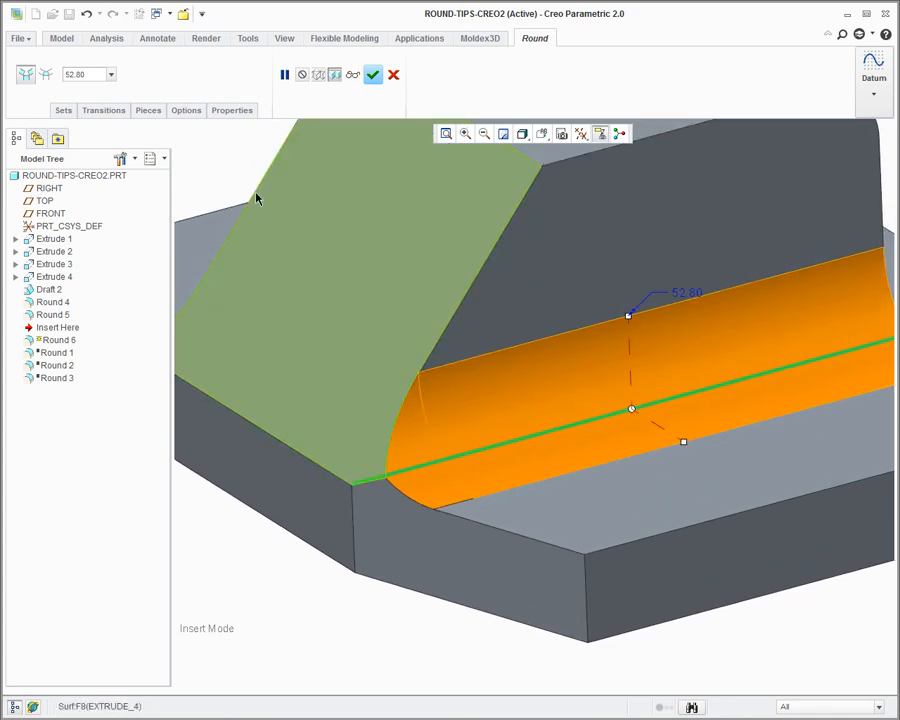
Step: Trim the 52.00 round's piece end to the corner vertex so it tapers there
click(148, 110)
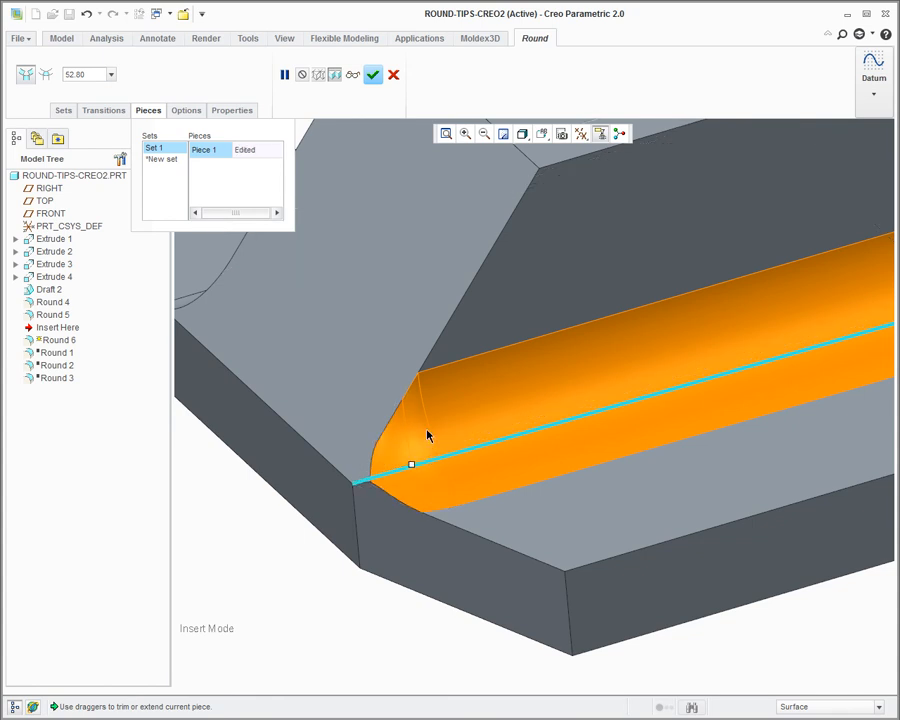
mouse_move(456, 356)
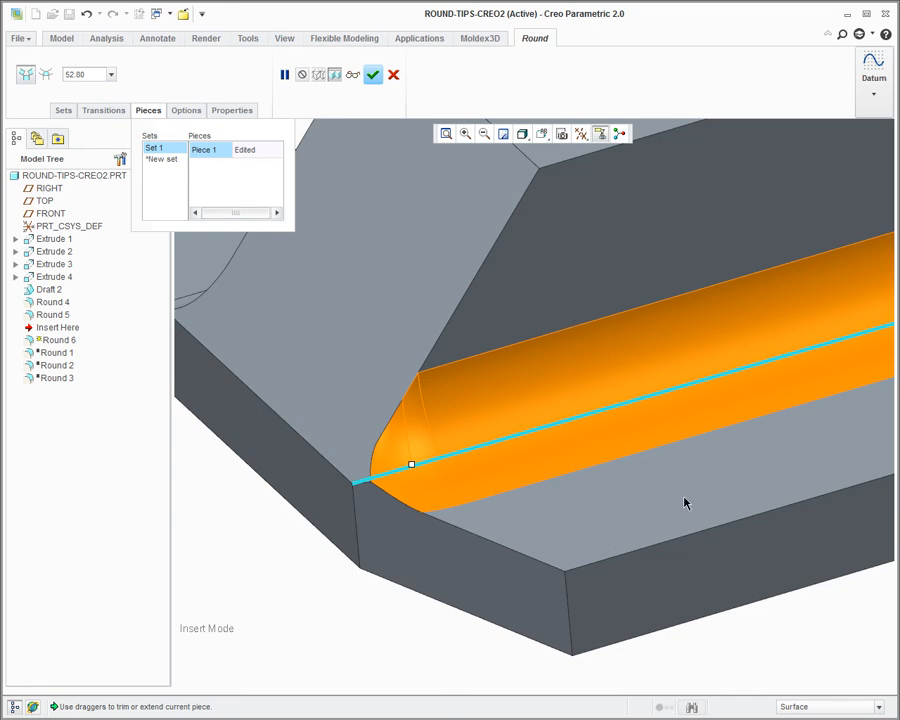
mouse_move(410, 400)
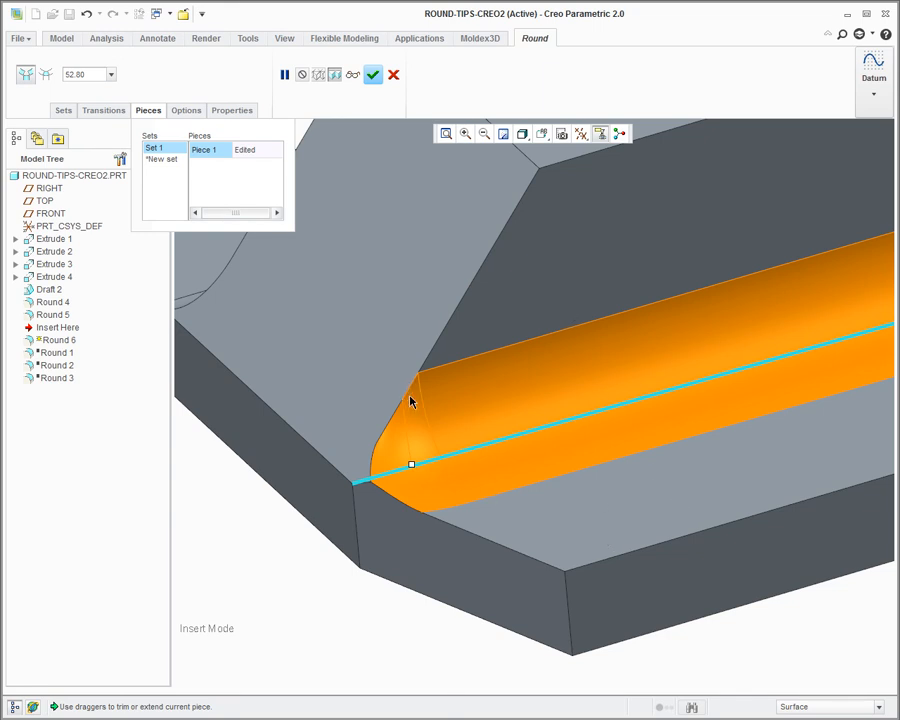
drag(412, 464, 408, 470)
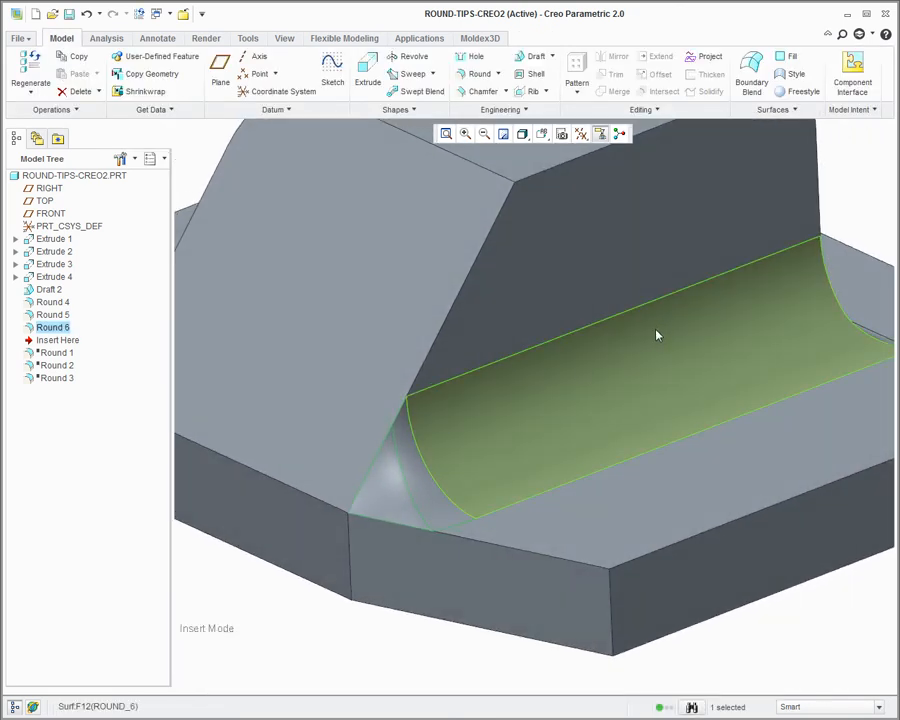
click(408, 480)
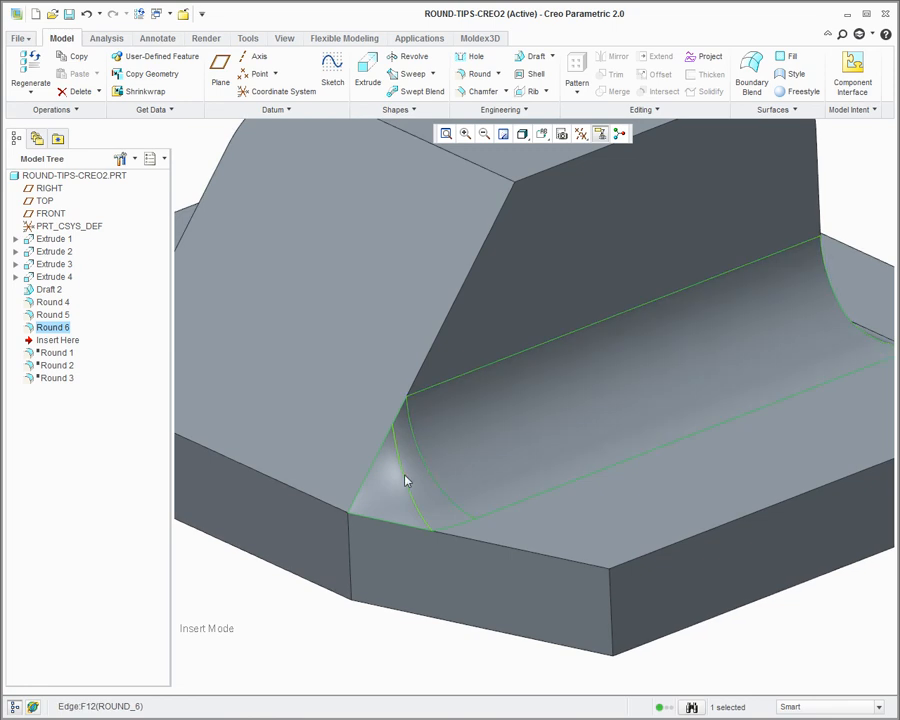
mouse_move(346, 516)
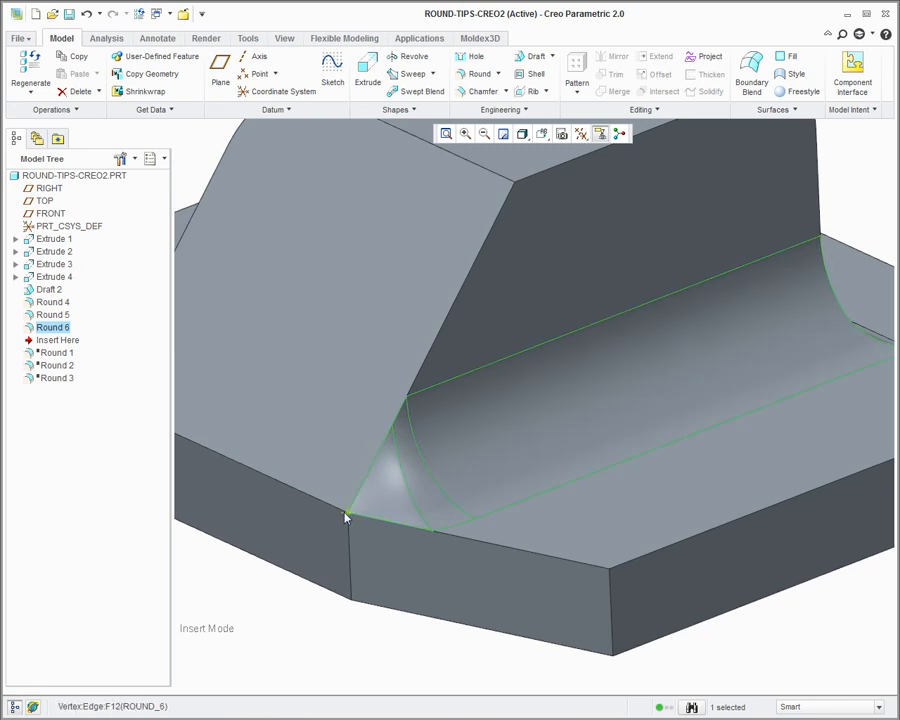